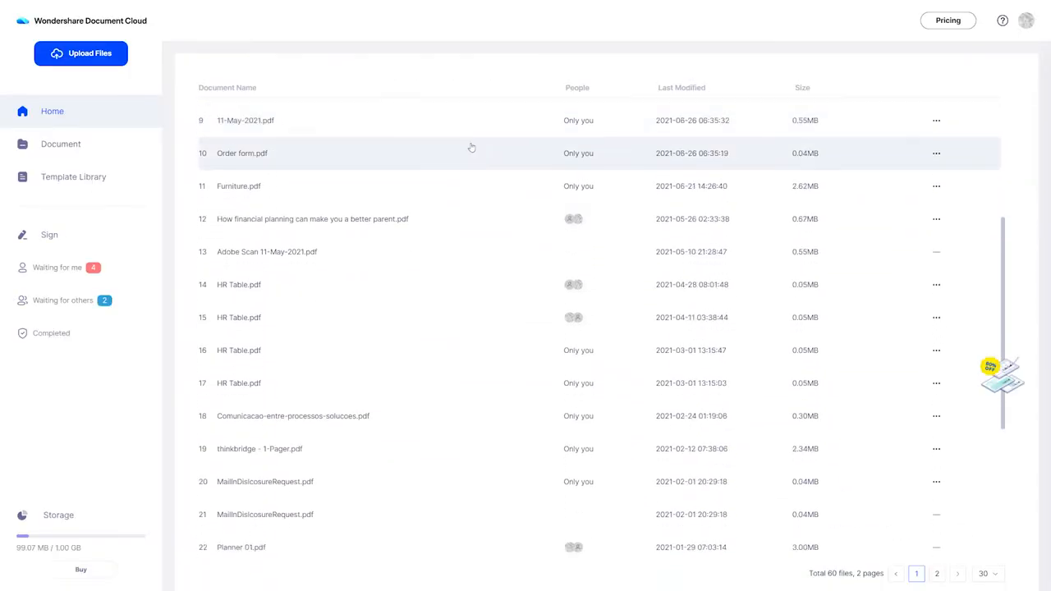
Sign the photography contract's client field with your digital ID and save the signed copy
{"action": "left_click", "coordinate": [947, 20]}
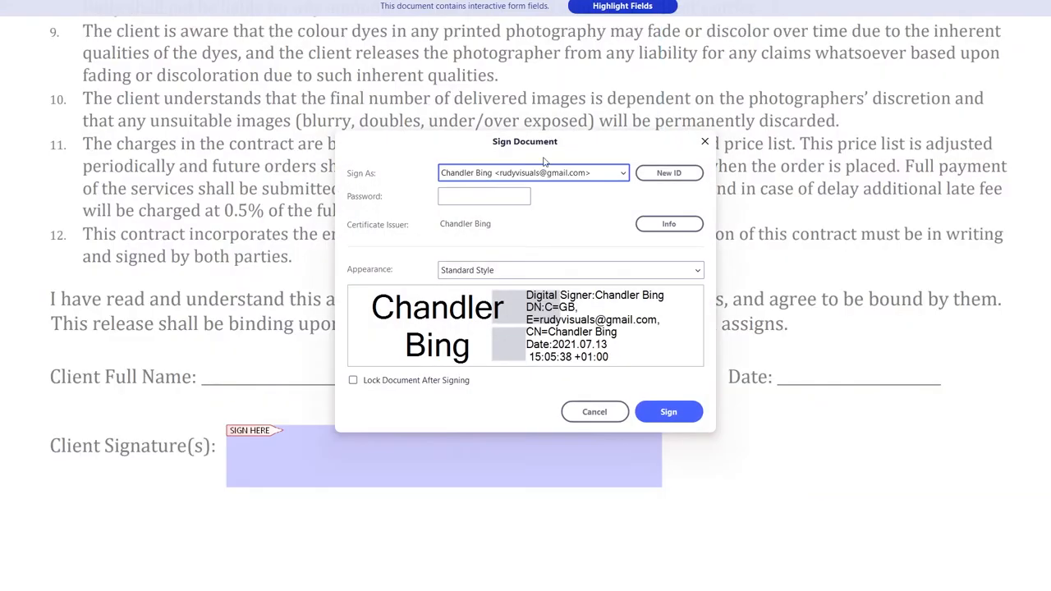
{"action": "left_click", "coordinate": [668, 411]}
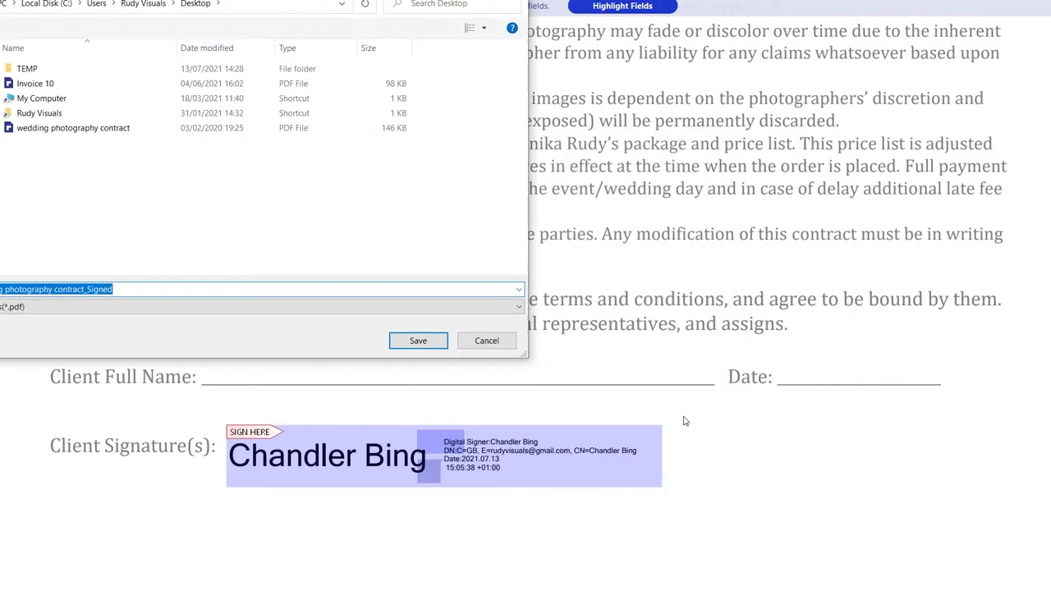
{"action": "left_click", "coordinate": [418, 340]}
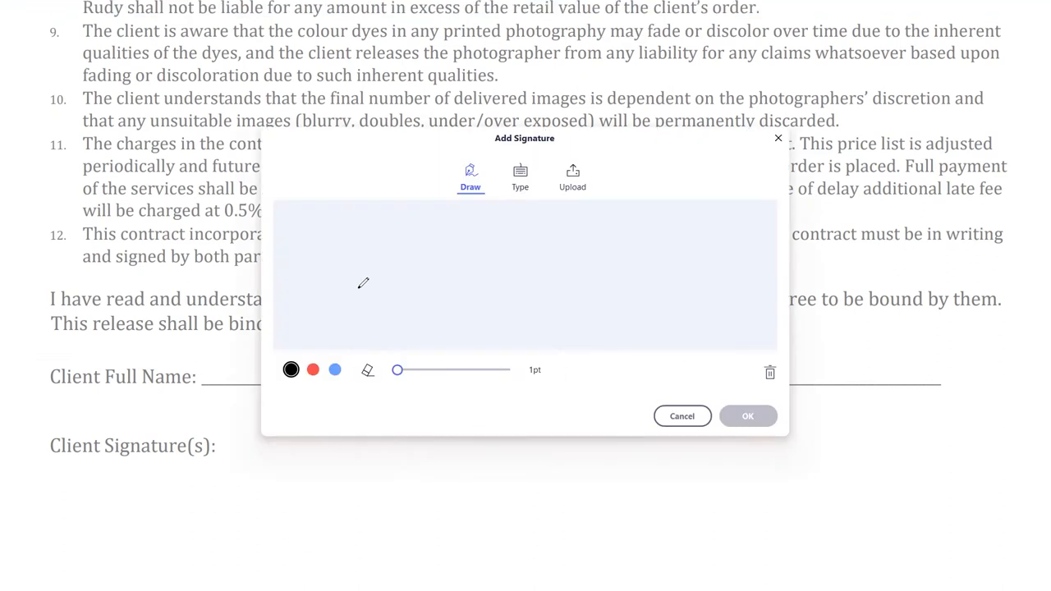
{"action": "left_click", "coordinate": [747, 416]}
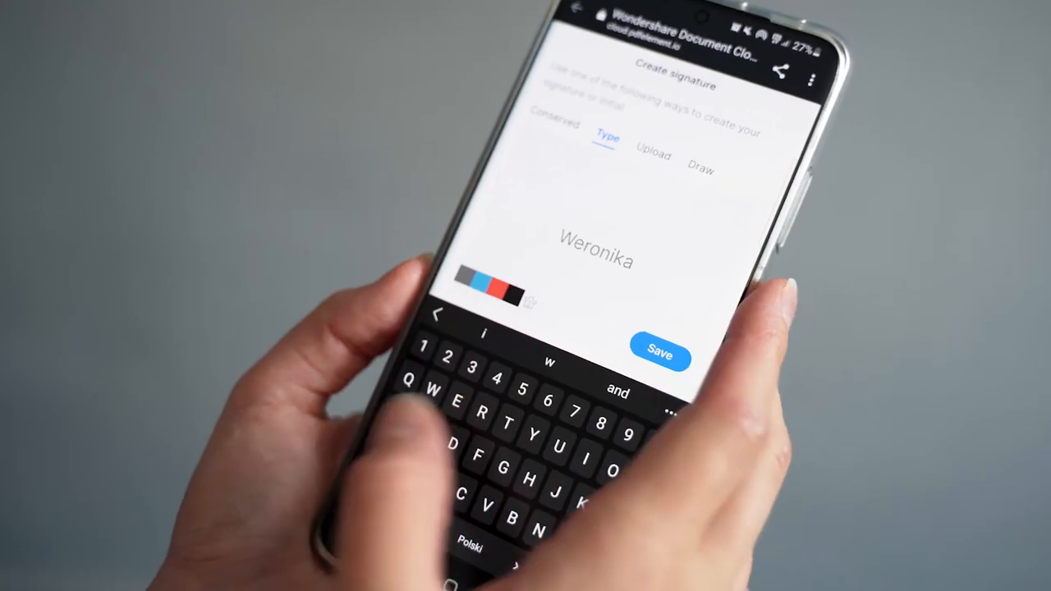
Create and save a typed signature reading 'Rudy'
{"action": "type", "text": "Rudy"}
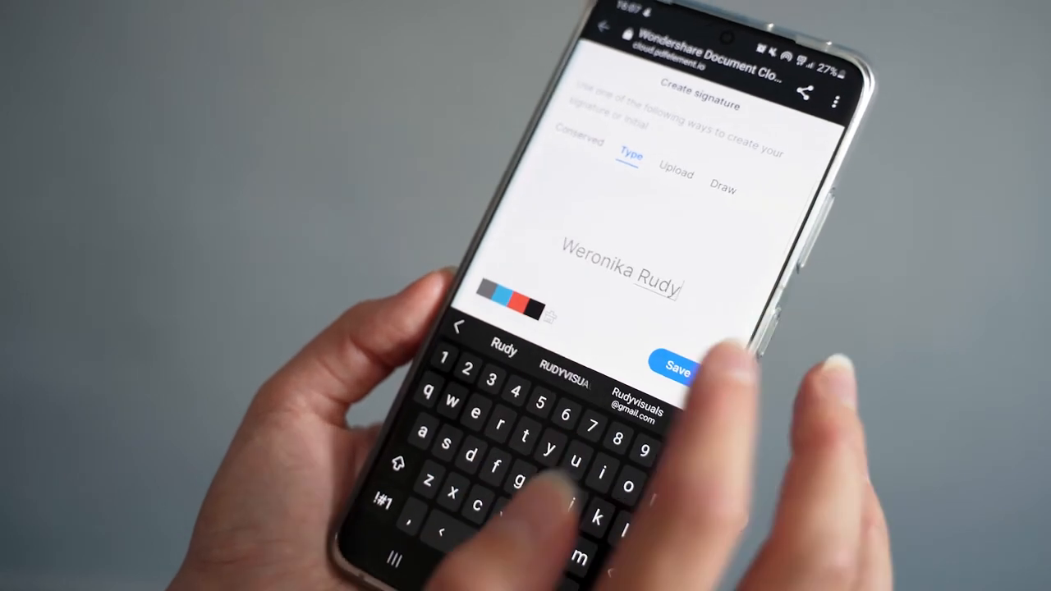
{"action": "left_click", "coordinate": [676, 364]}
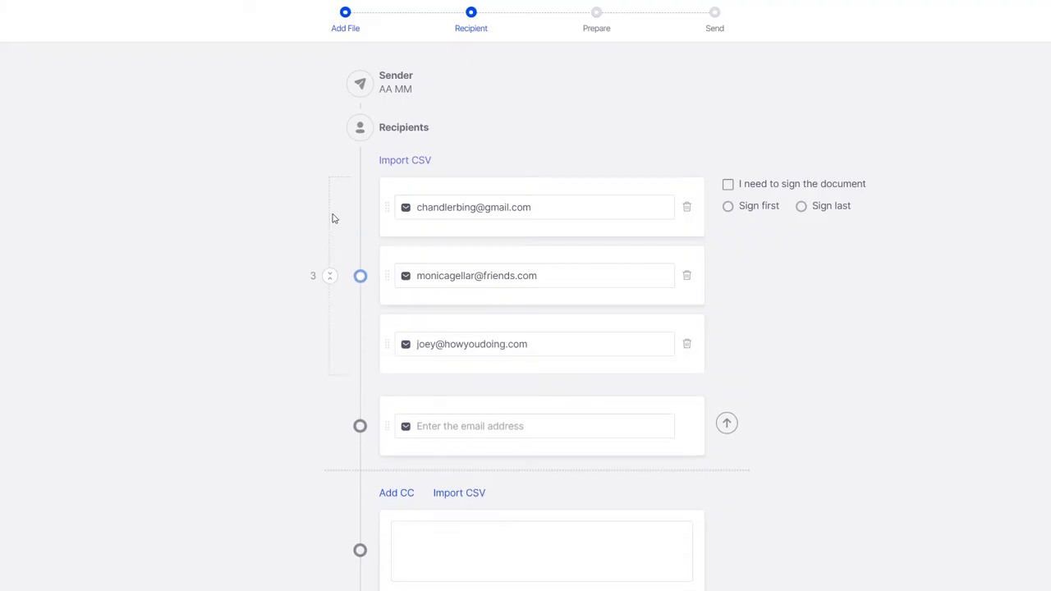
Place a Date field on the contract, send it, and list the Waiting for others documents
{"action": "left_click", "coordinate": [596, 11]}
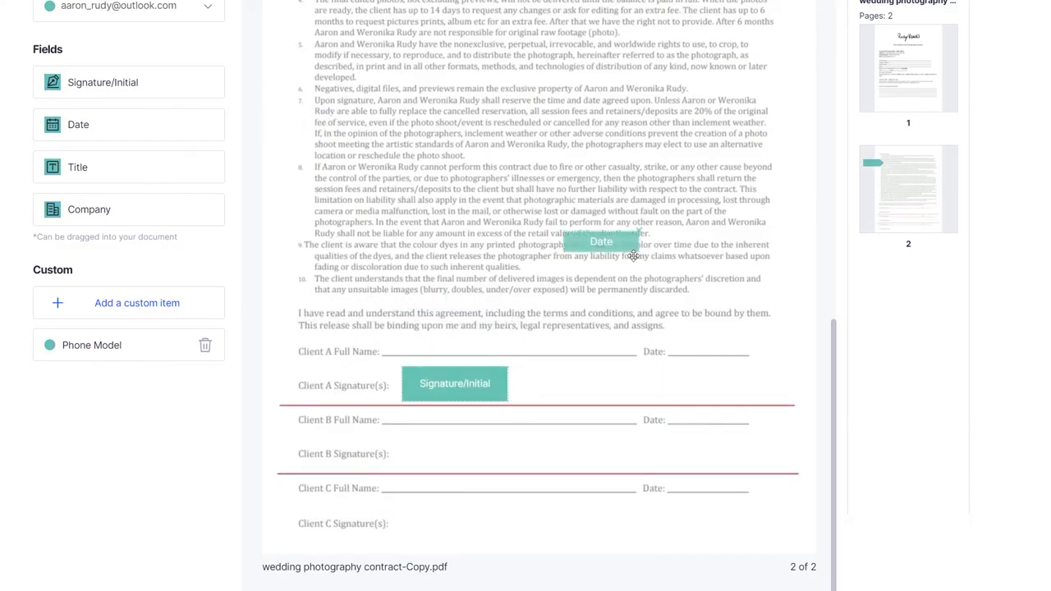
{"action": "left_click_drag", "start_coordinate": [601, 241], "coordinate": [725, 383]}
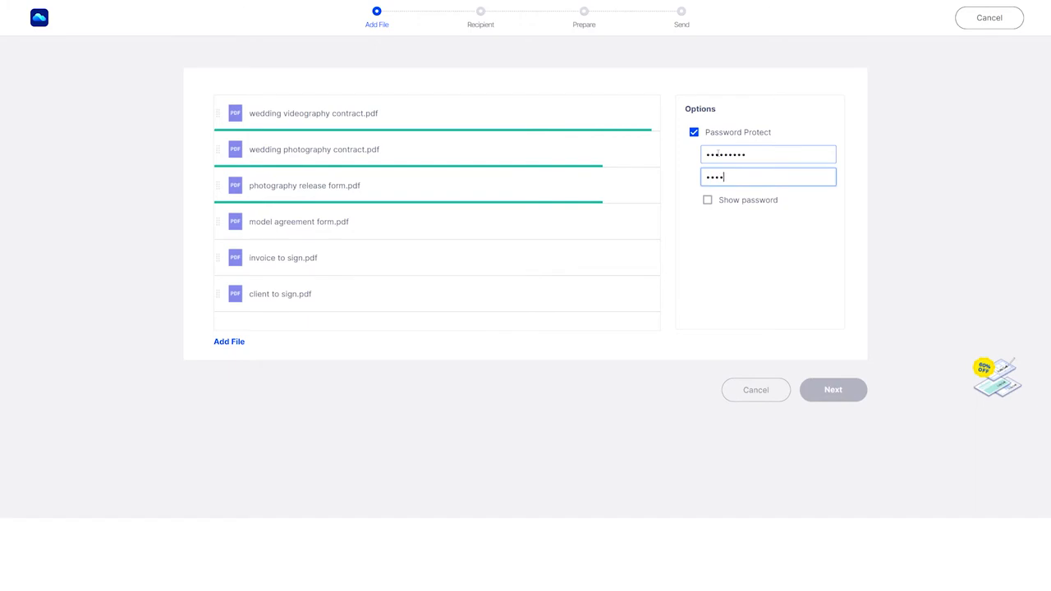
{"action": "left_click", "coordinate": [833, 389]}
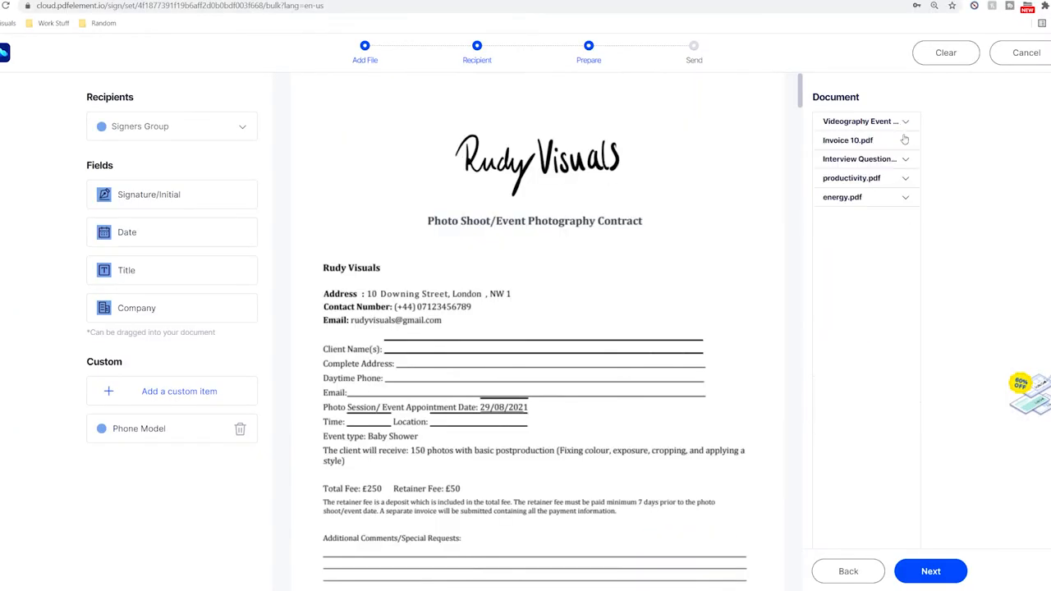
{"action": "left_click", "coordinate": [848, 140]}
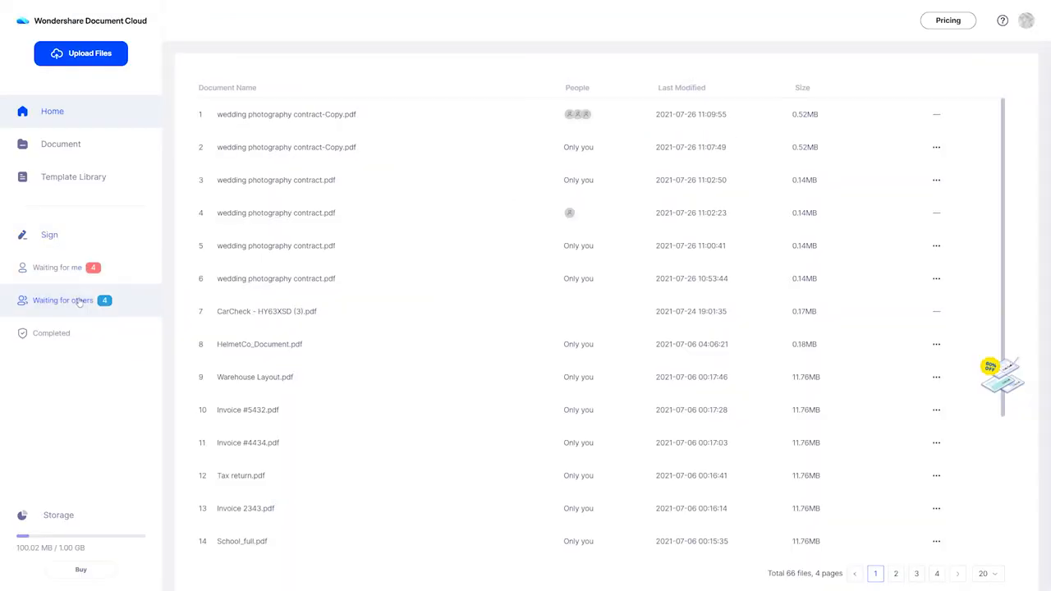
{"action": "left_click", "coordinate": [62, 300]}
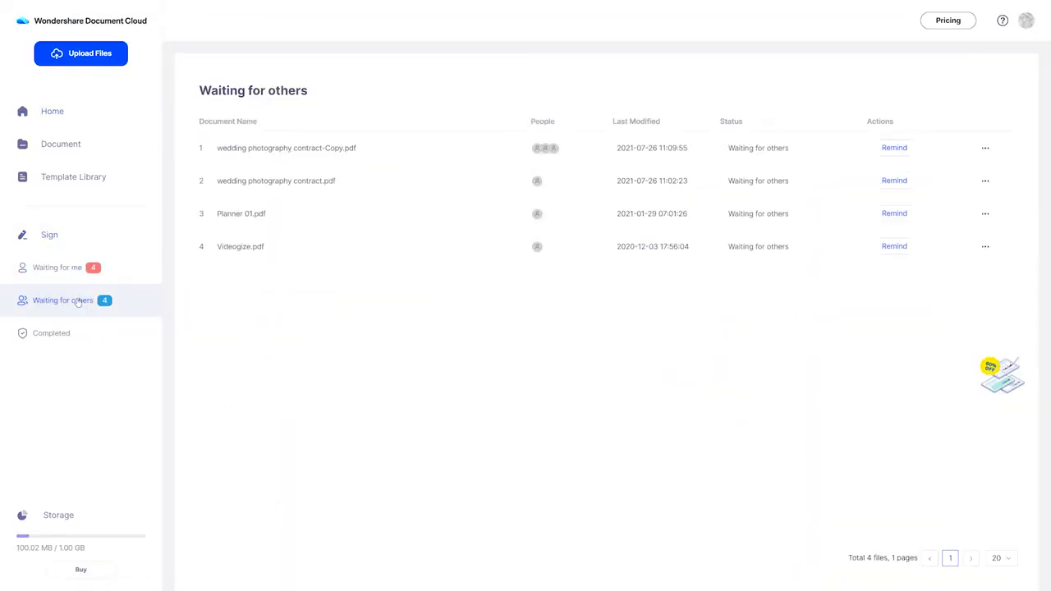